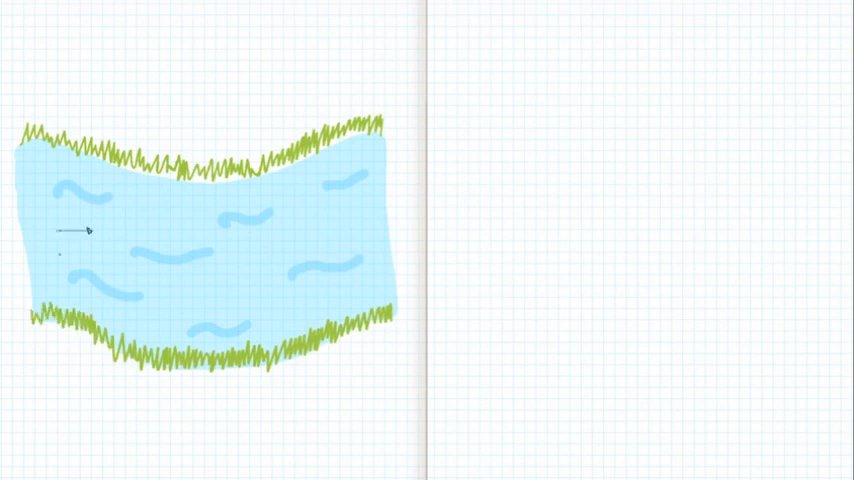
Draw short rightward flow arrows across the river water.
drag(58, 252, 90, 252)
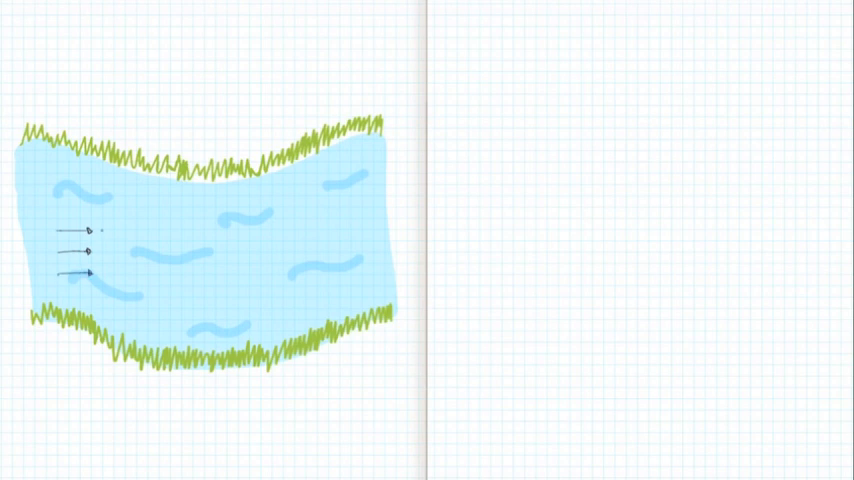
drag(96, 230, 140, 230)
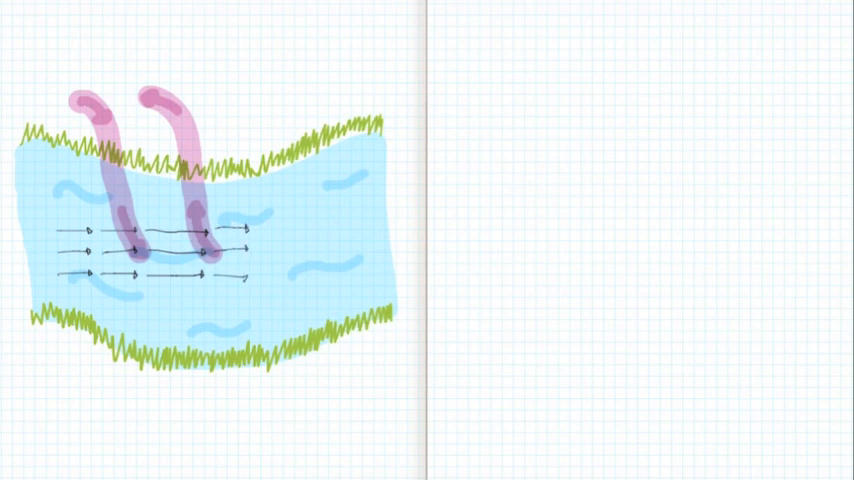
Handwrite the label 'Divergence' beneath the river sketch.
text(Div.)
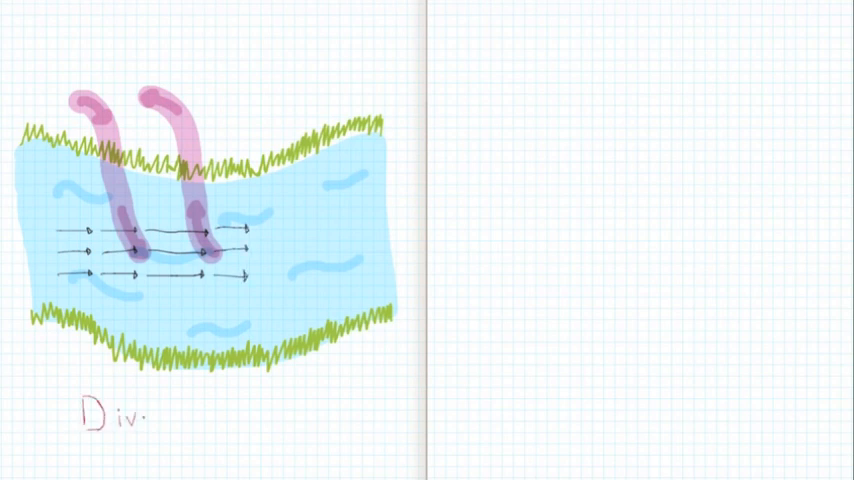
text(ivergence)
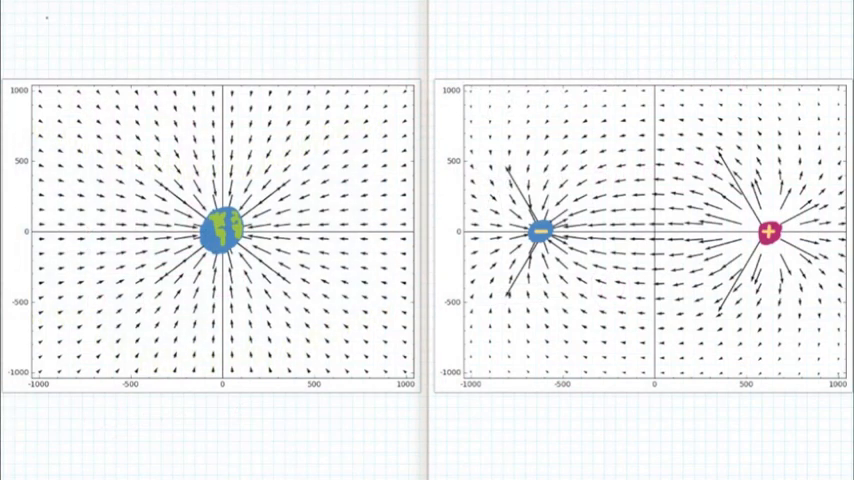
Handwrite 'Gravitational Field' above the Earth field plot.
text(Gravitational.)
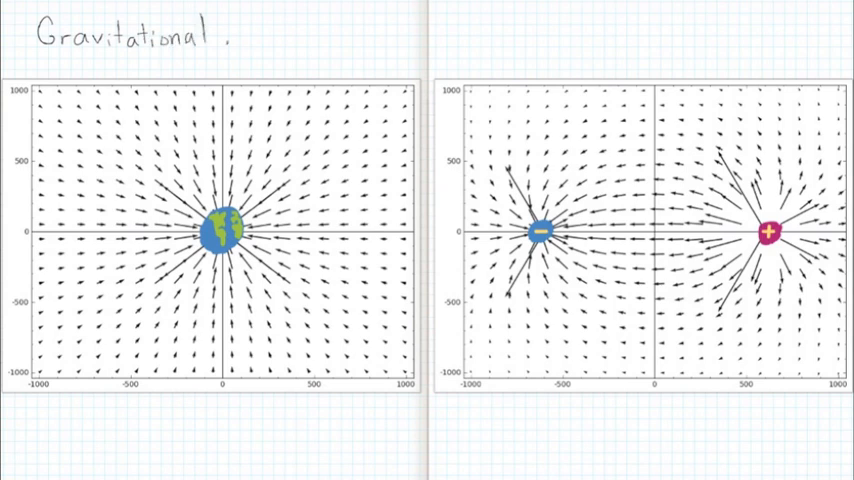
text(Field)
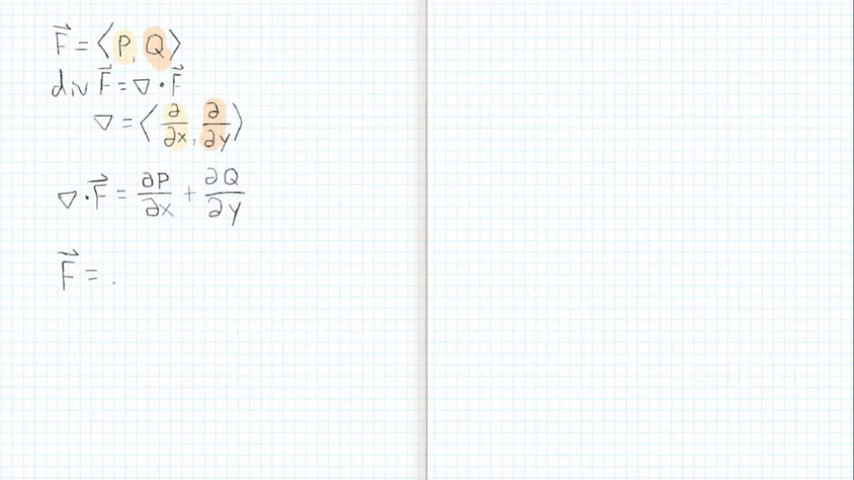
Handwrite F = ⟨3x² − 5y, 2 + y⟩ and start '∇·F =' below it.
text(⟨3x²-5y, 2+y⟩)
text(∇·F)
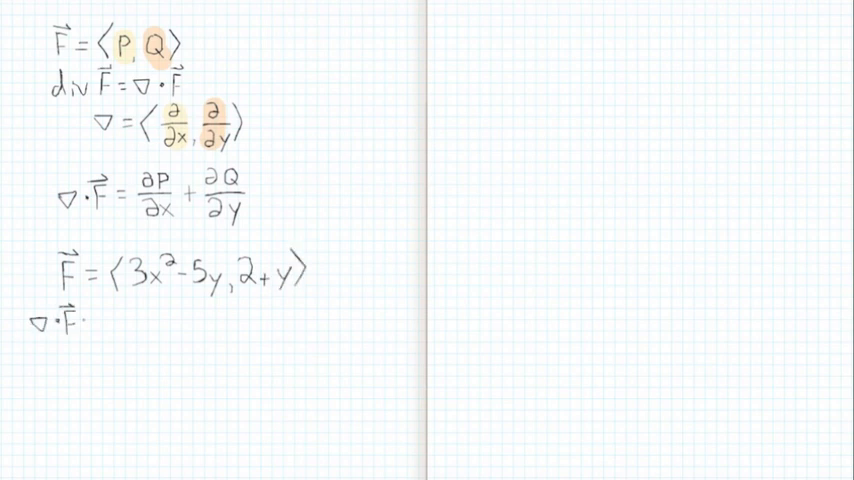
text(=)
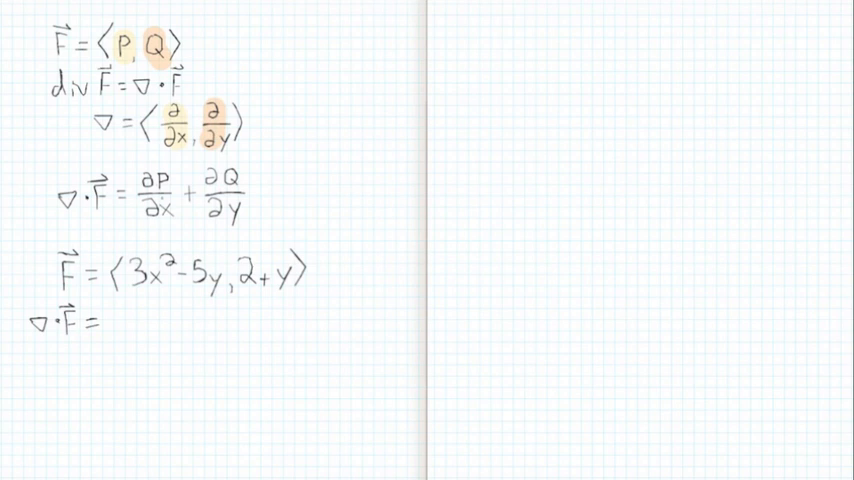